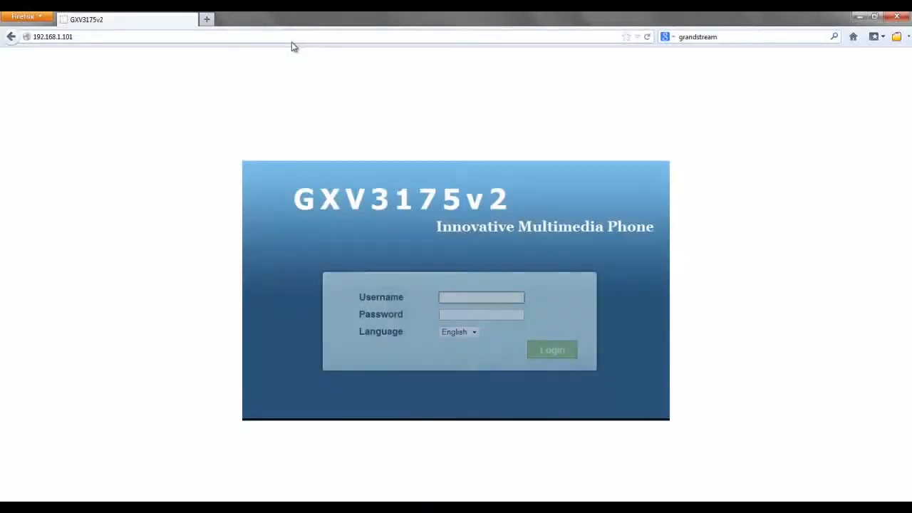
Step: Log in to the GXV3175v2 as admin to reach the account status page
text(admin)
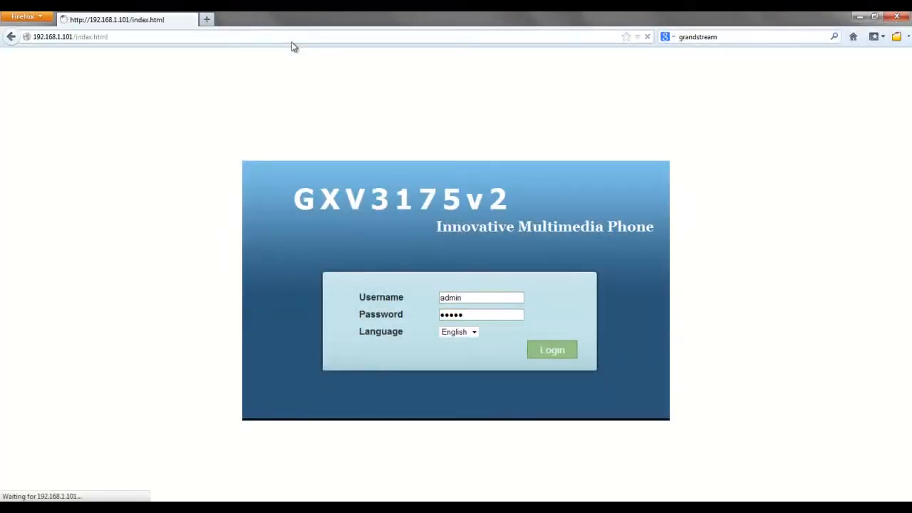
click(553, 350)
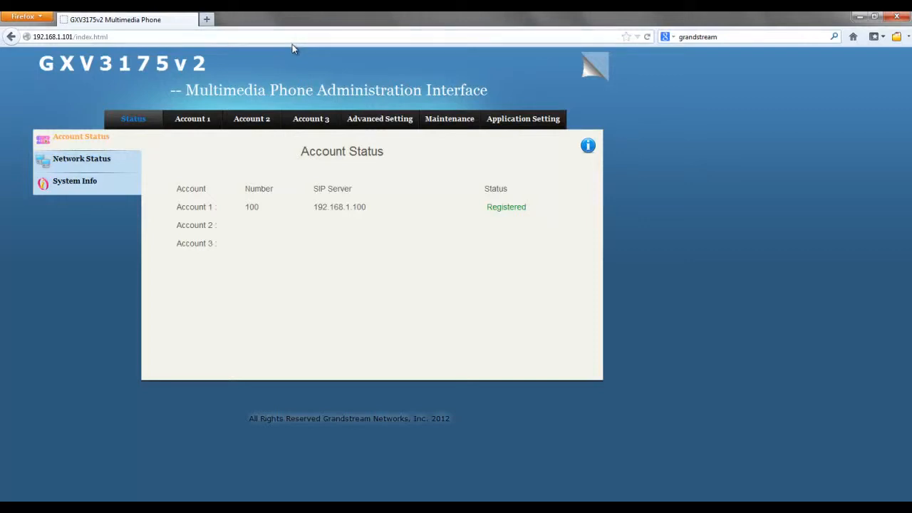
Step: Disable Use Random Port in Advanced General Settings, then save and apply
click(192, 118)
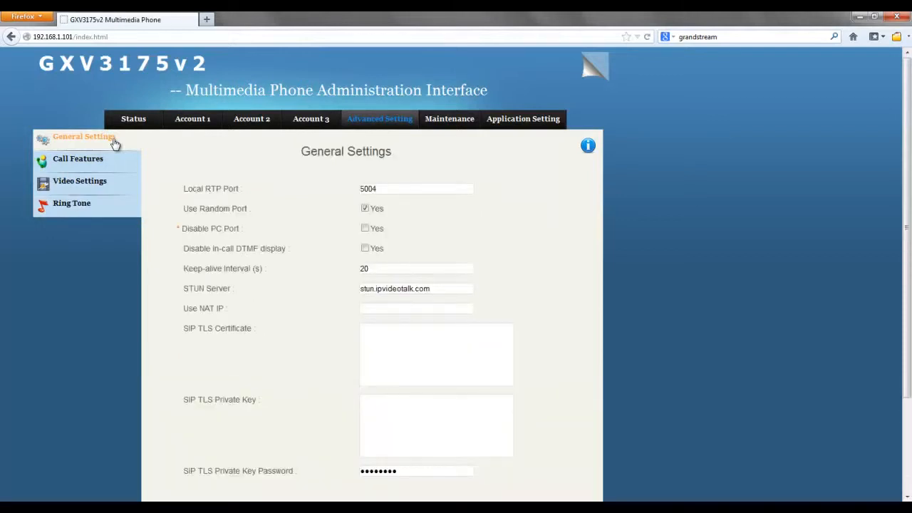
click(365, 208)
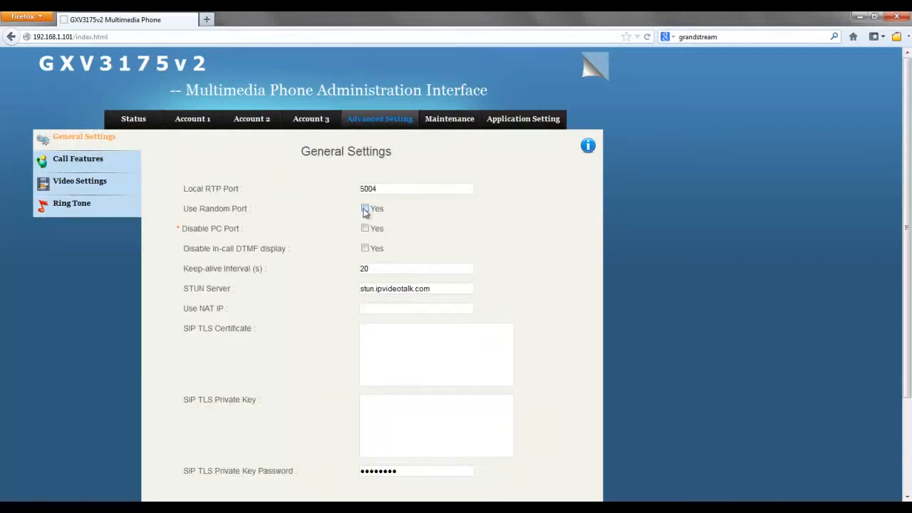
scroll(down, 3)
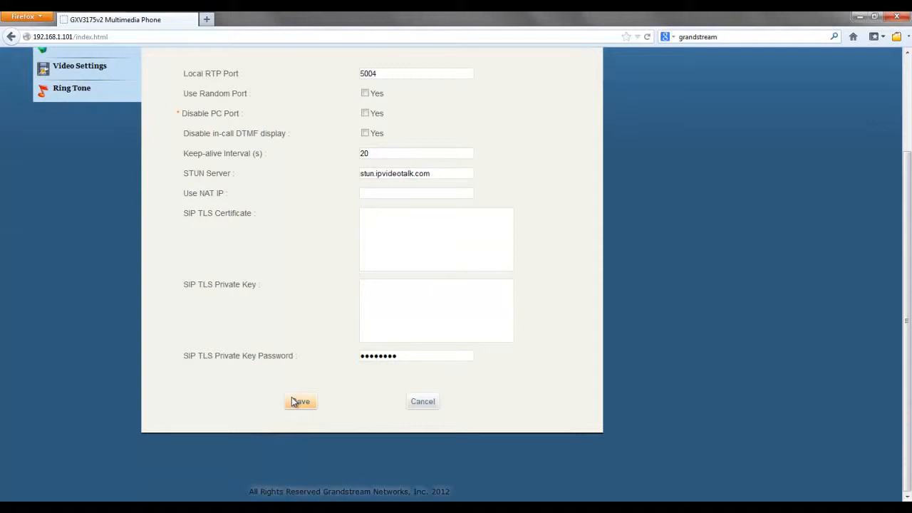
click(300, 401)
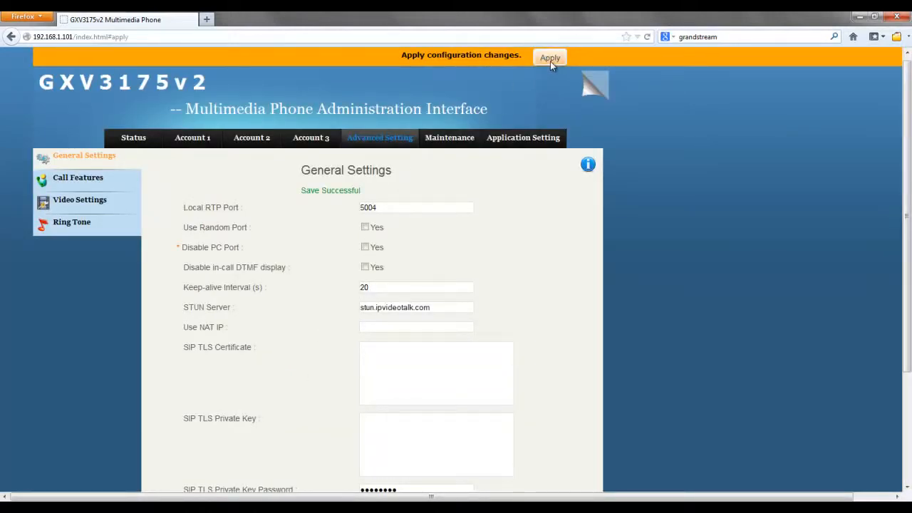
click(550, 58)
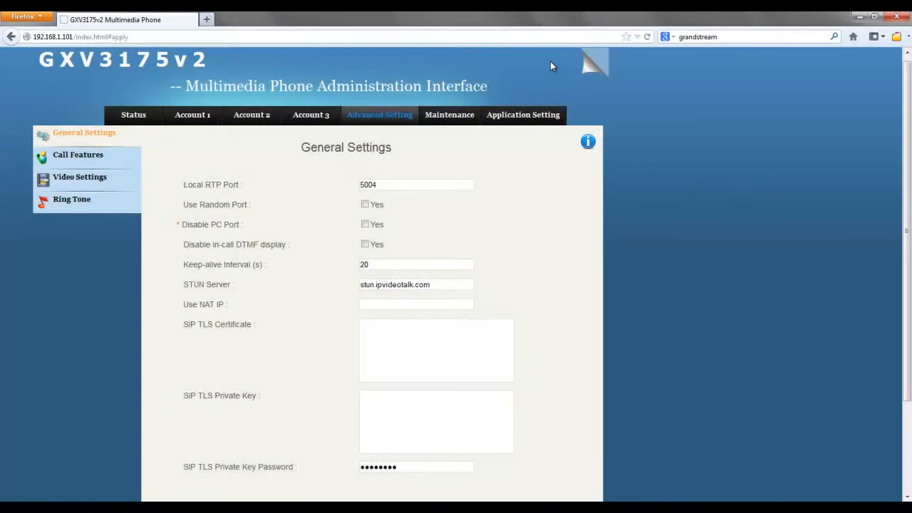
mouse_move(449, 115)
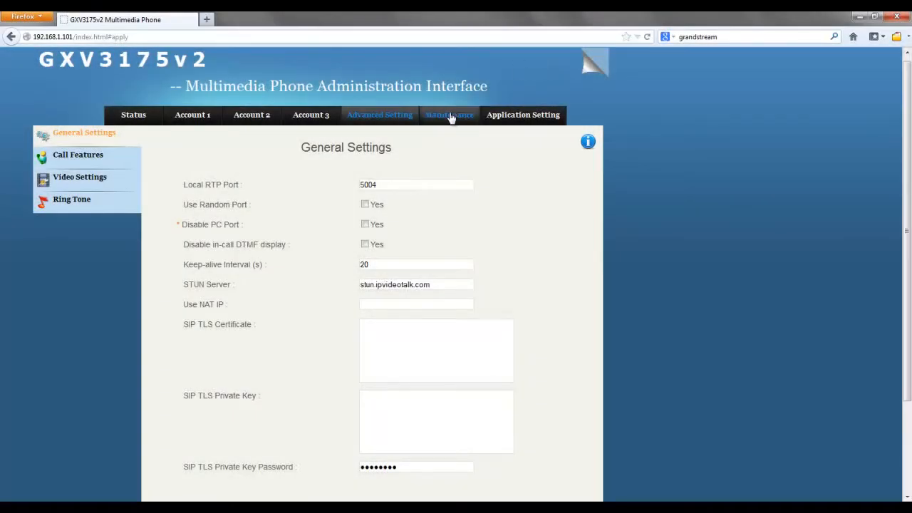
Step: Set the incoming call function to Preview under Maintenance > Call Functions
click(449, 115)
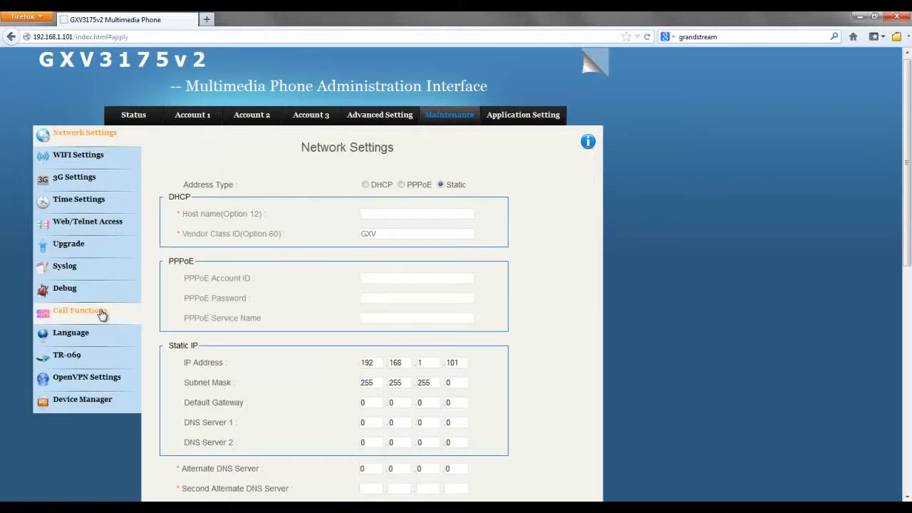
click(77, 310)
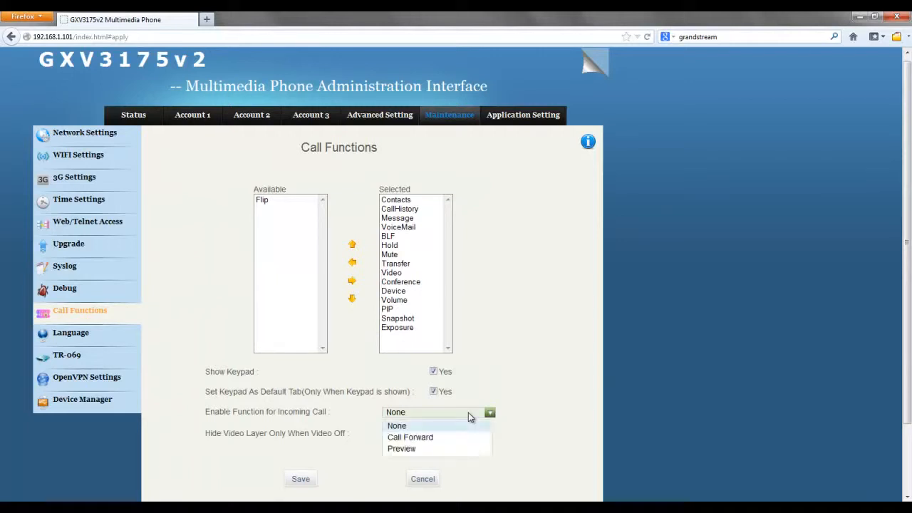
click(401, 448)
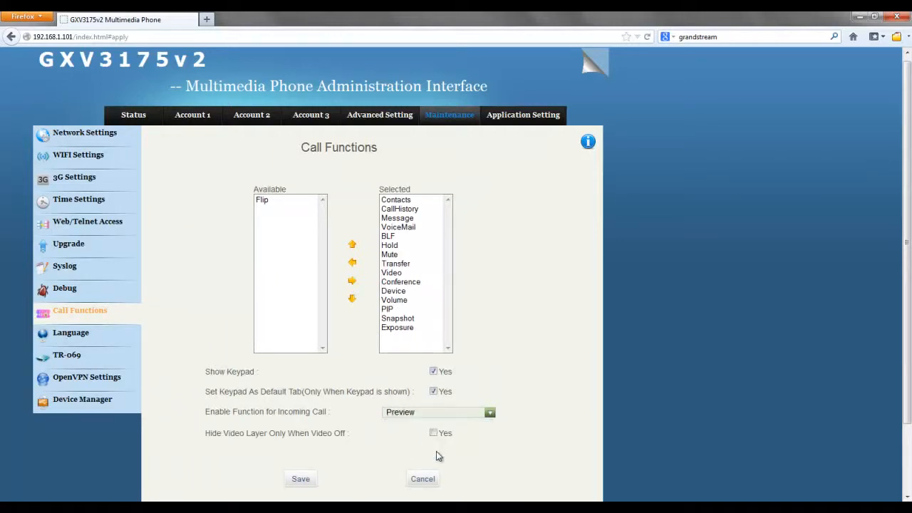
click(300, 478)
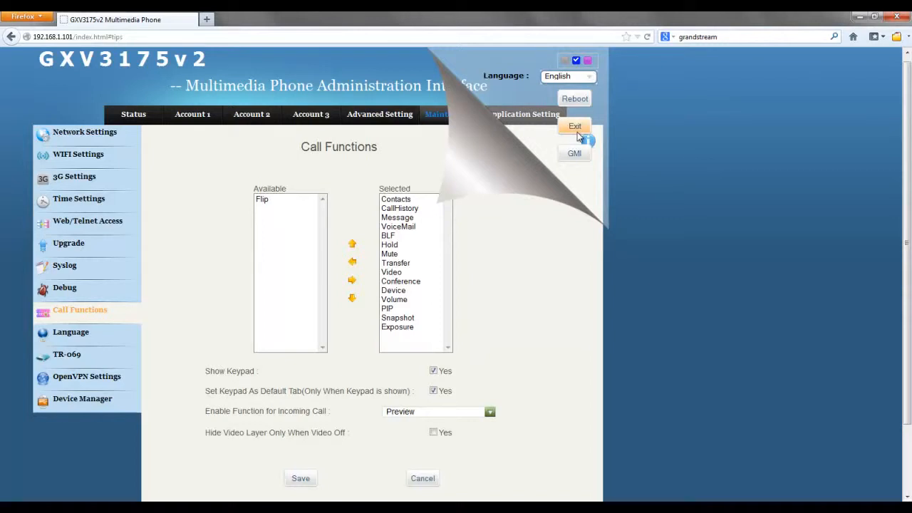
Step: Log out of the GXV3175v2 web interface
click(574, 126)
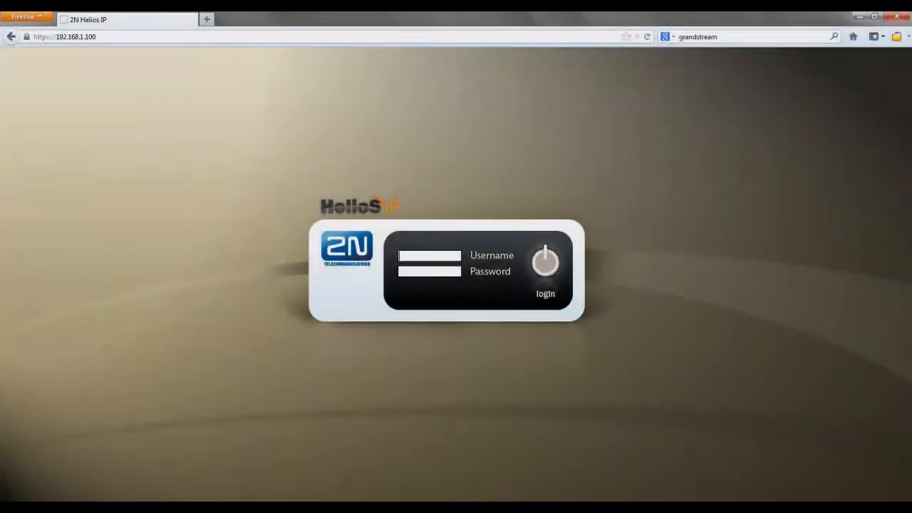
Step: Log in to the 2N Helios IP as admin and dismiss the password prompt
text(admin)
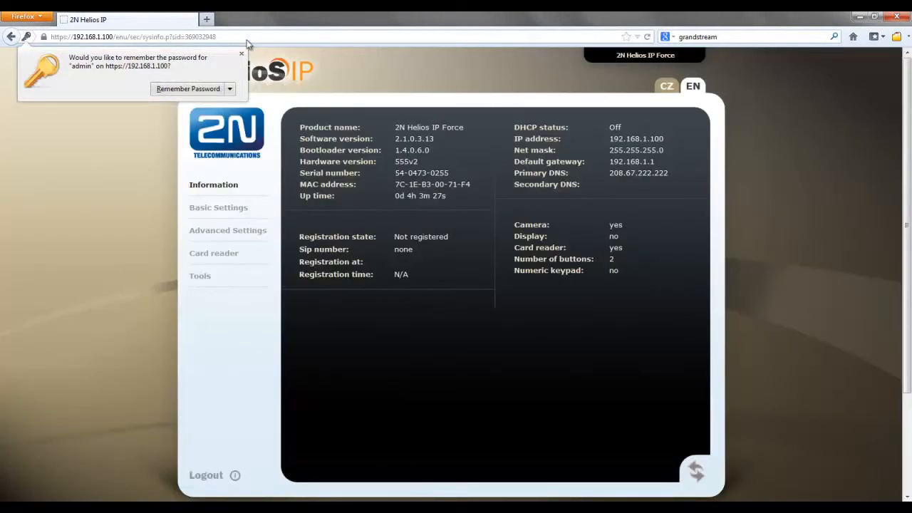
click(241, 54)
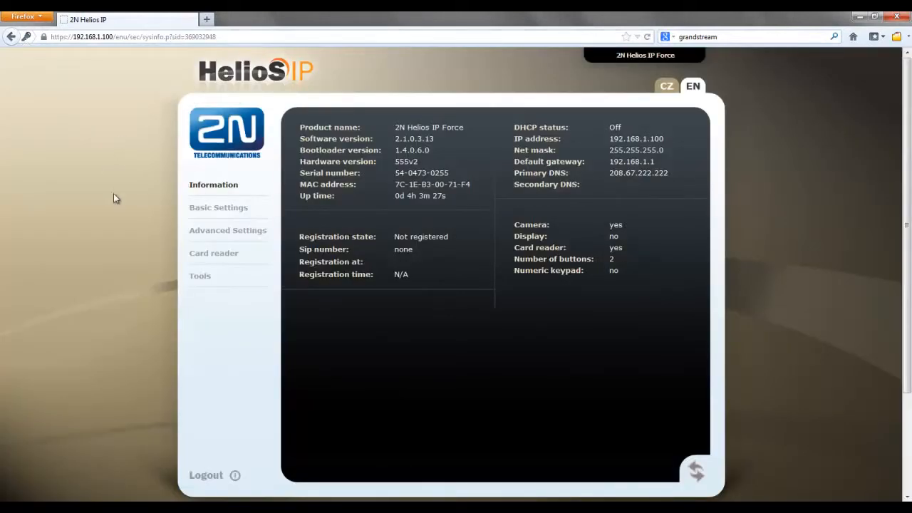
click(218, 208)
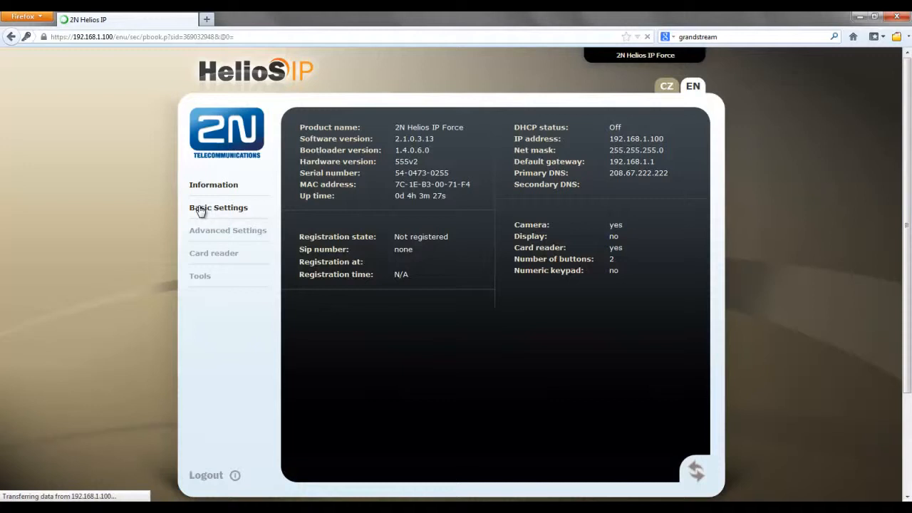
Step: Enable phone book position 1 with Number 1 sip:192.168.1.101 and save
click(218, 207)
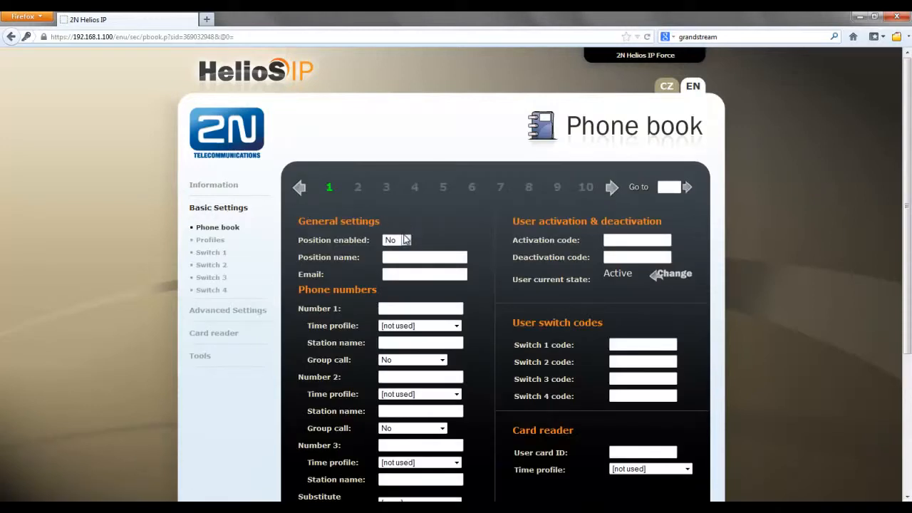
click(396, 239)
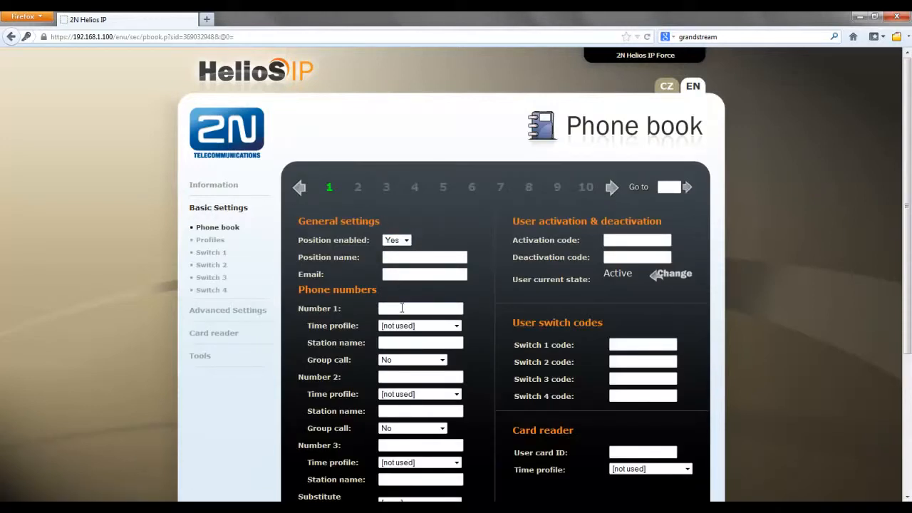
text(sip:192.168.1.10)
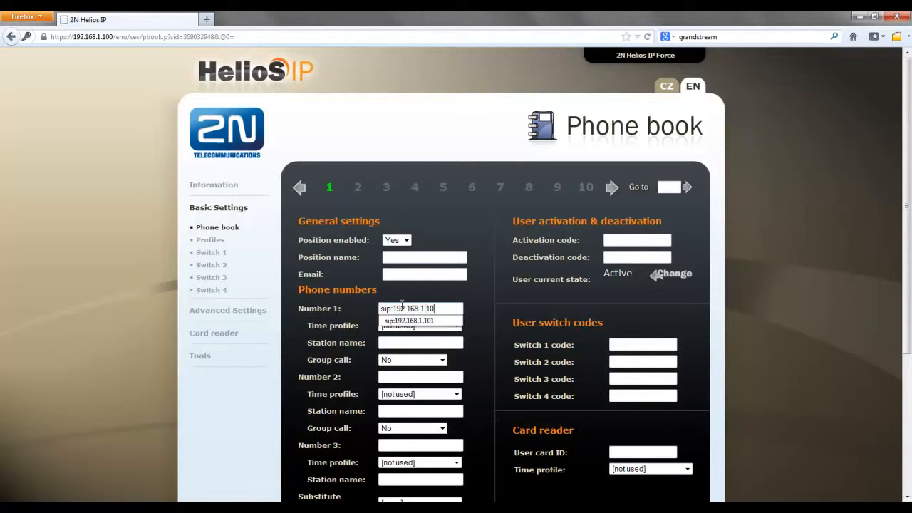
click(410, 321)
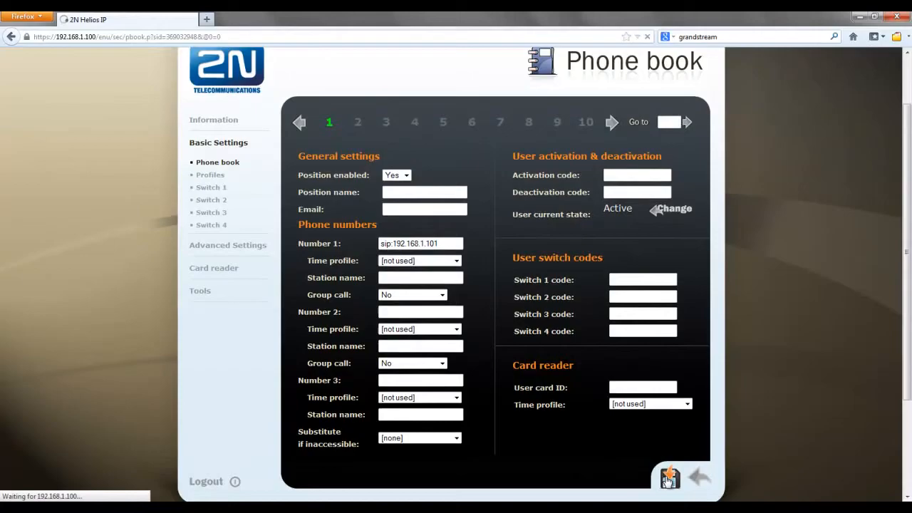
click(669, 476)
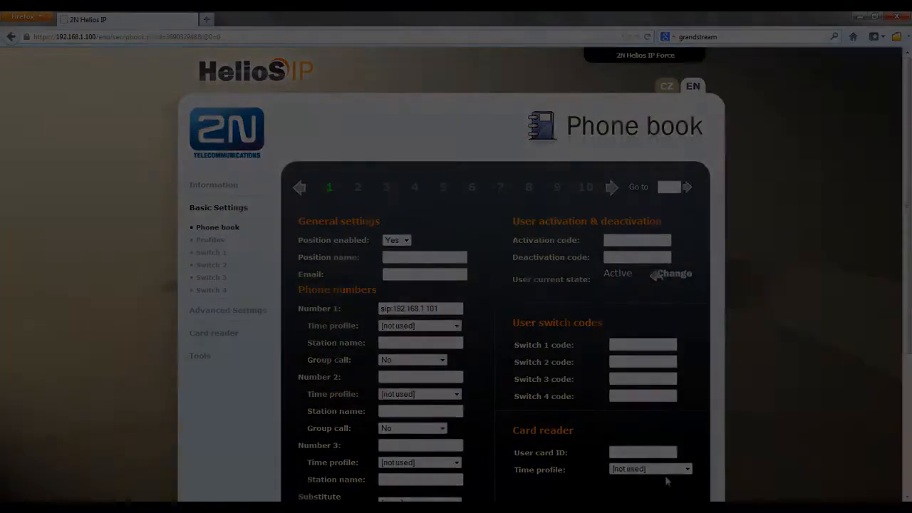